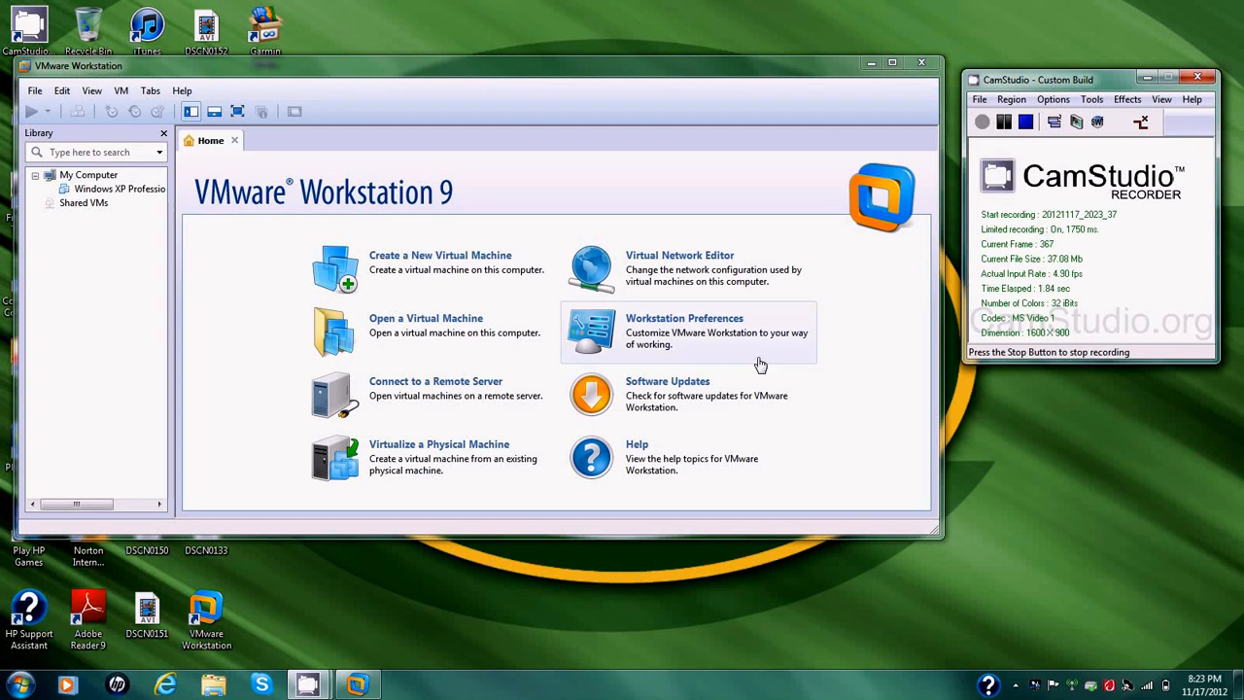
mouse_move(462, 267)
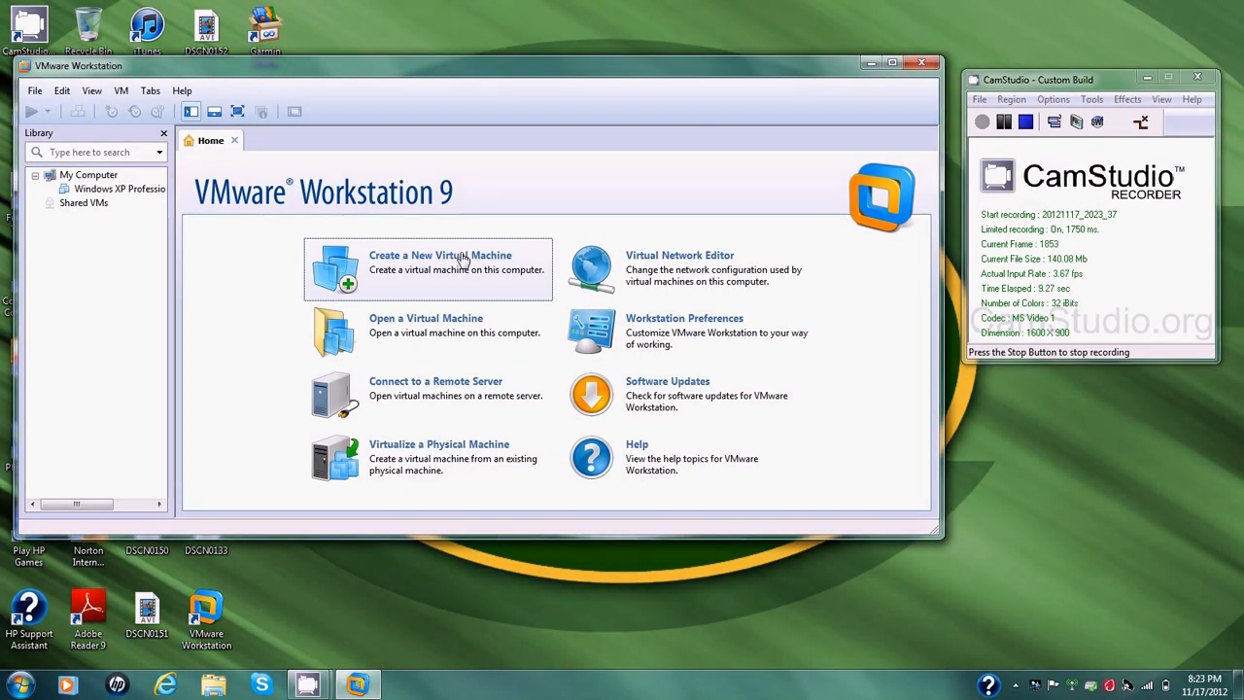
Start a new Typical virtual machine from the detected Vista installer disc, skipping the product key.
left_click(440, 270)
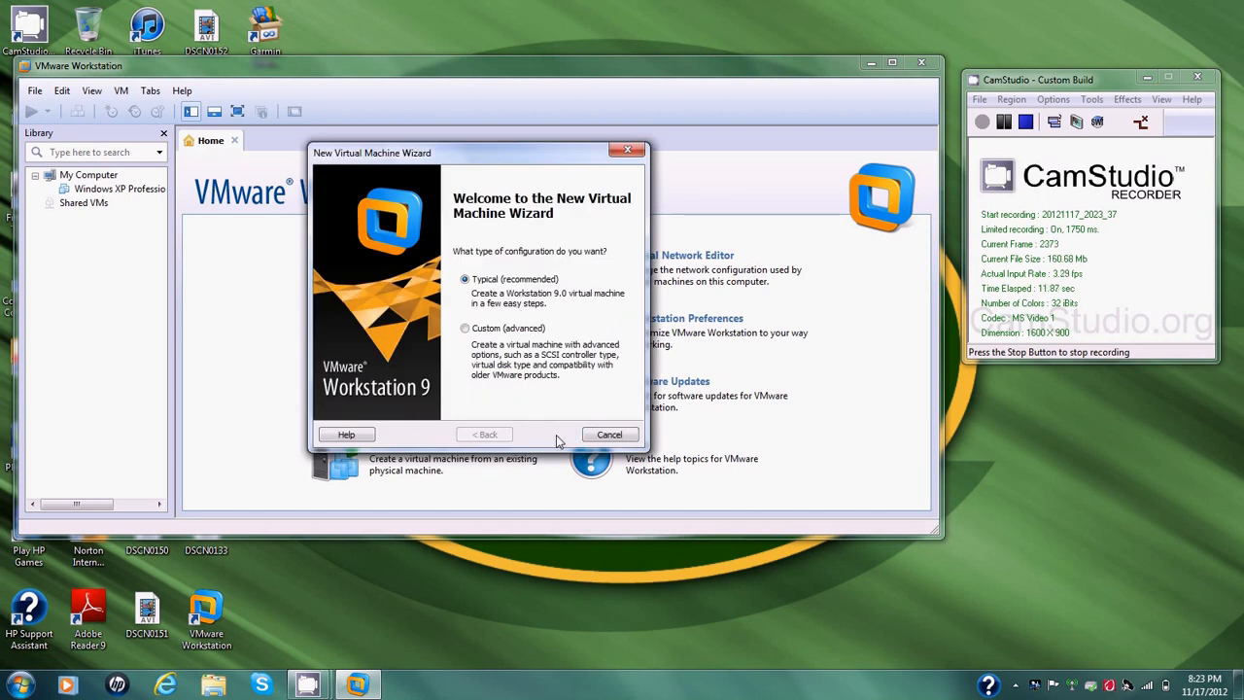
left_click(546, 435)
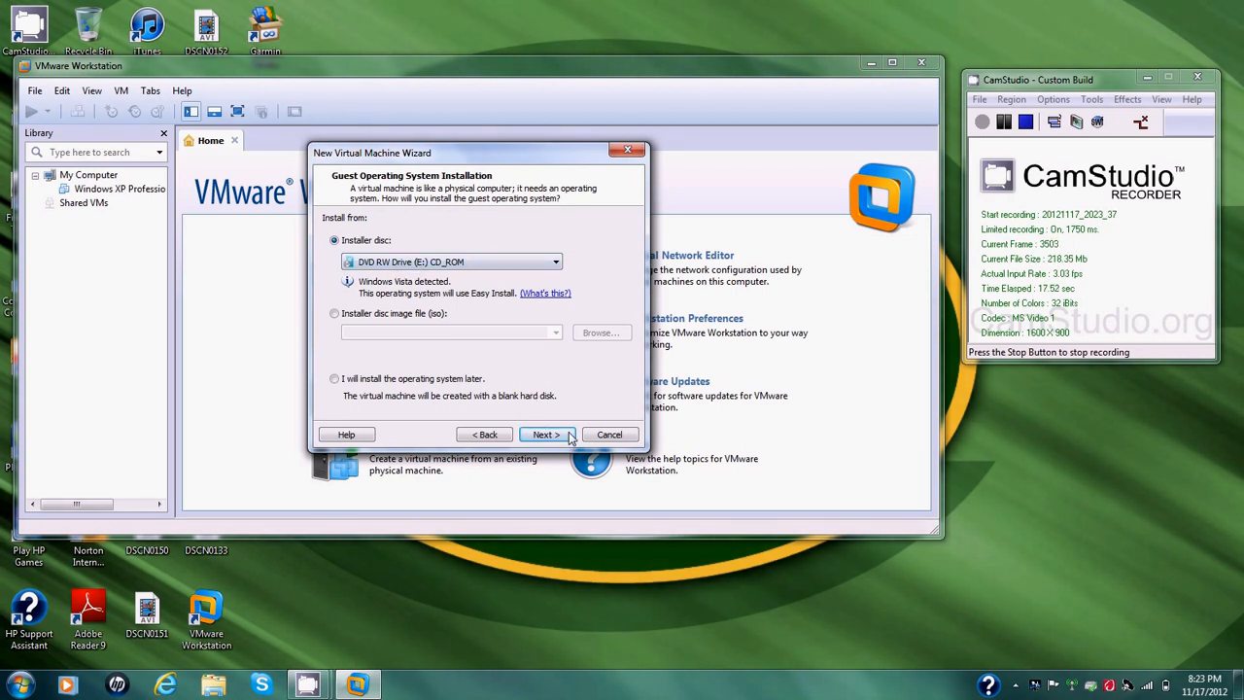
left_click(544, 434)
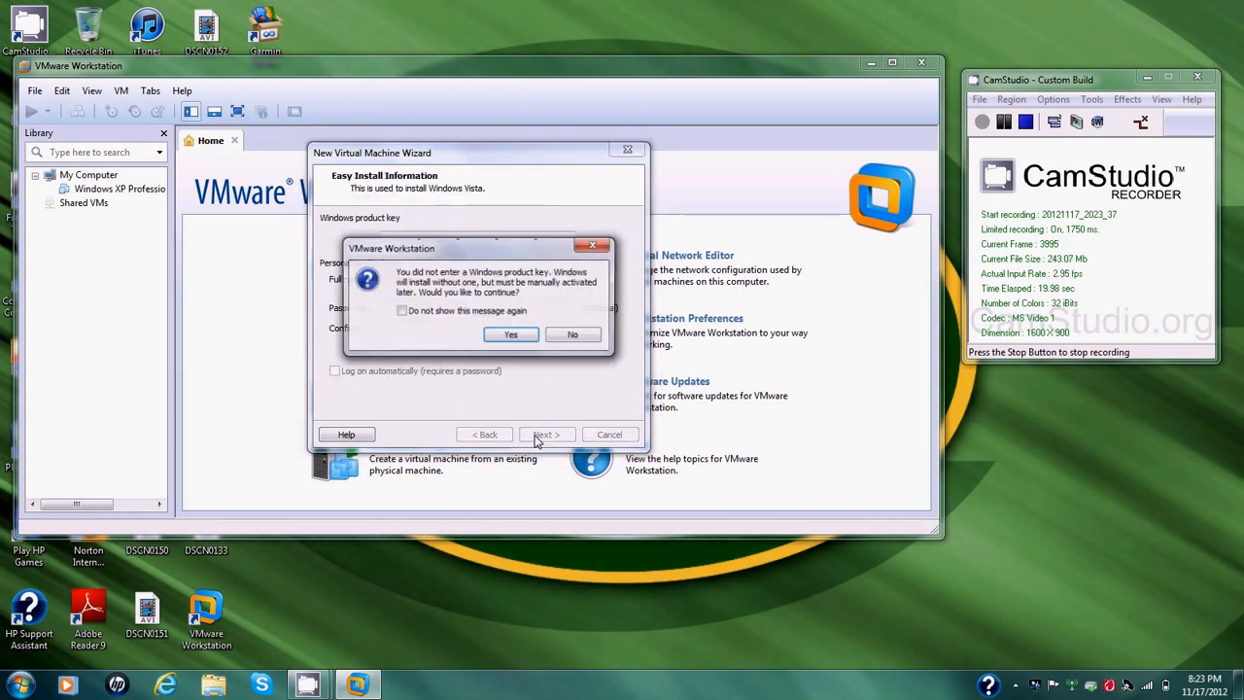
left_click(510, 334)
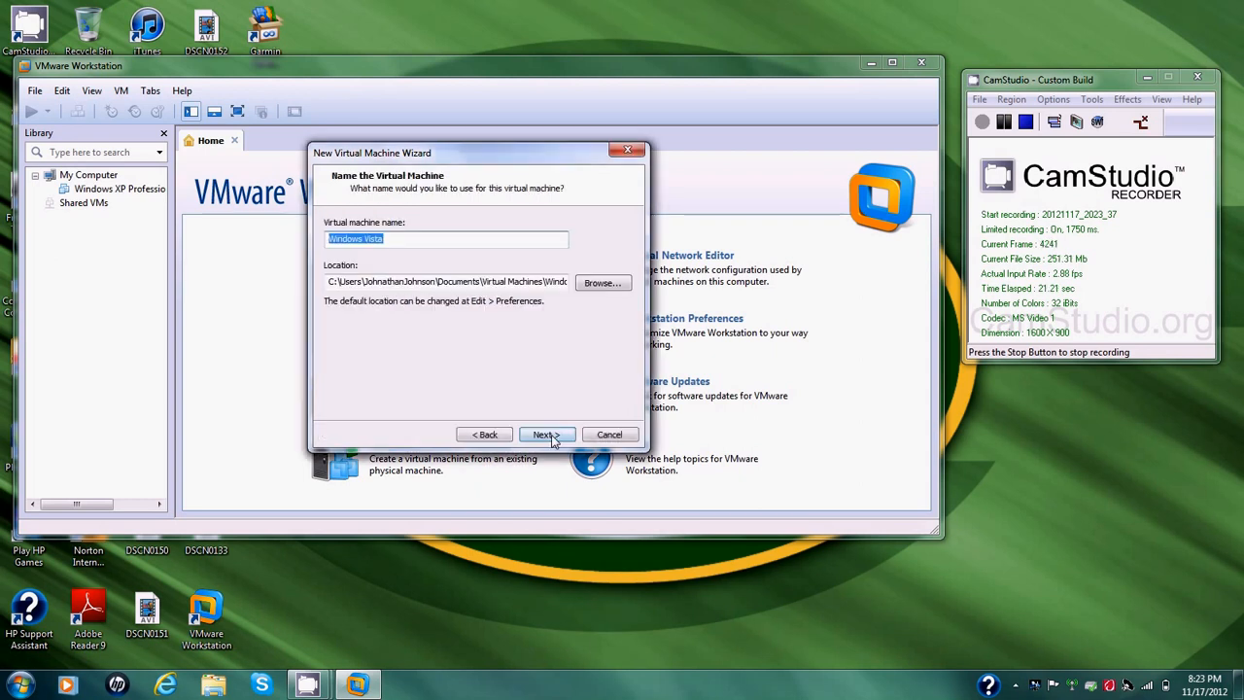
Keep the default name and location and use a 40 GB virtual disk stored as a single file.
left_click(546, 435)
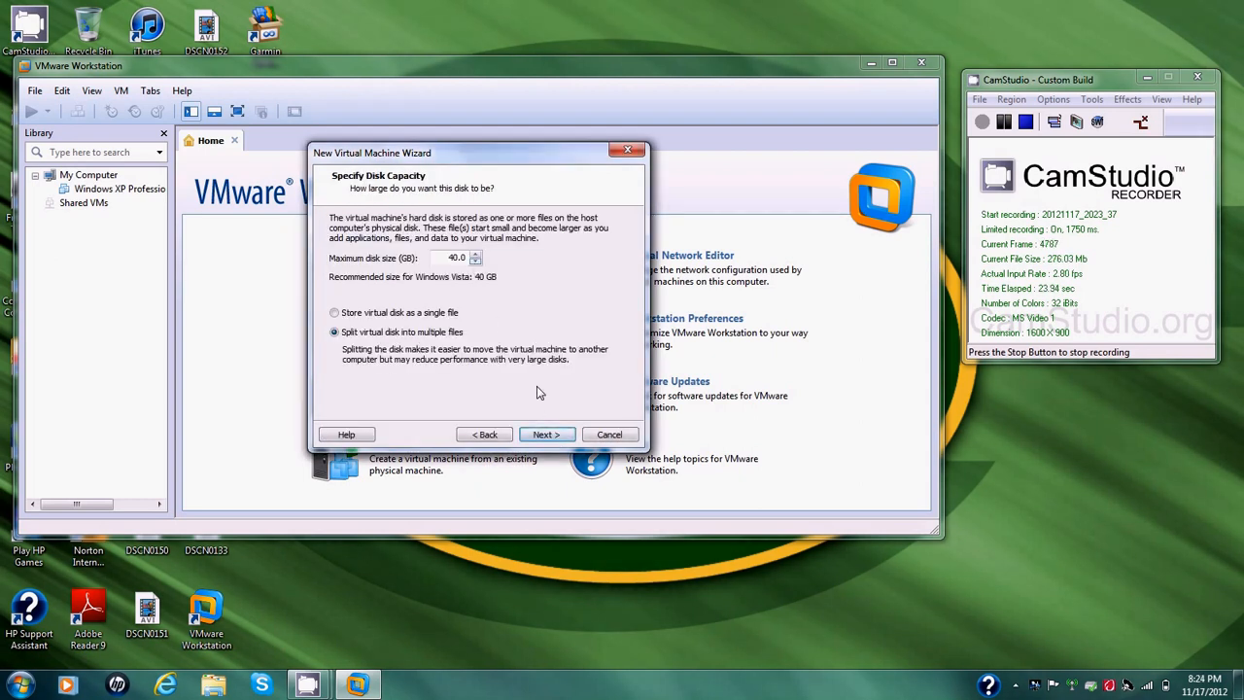
left_click(334, 312)
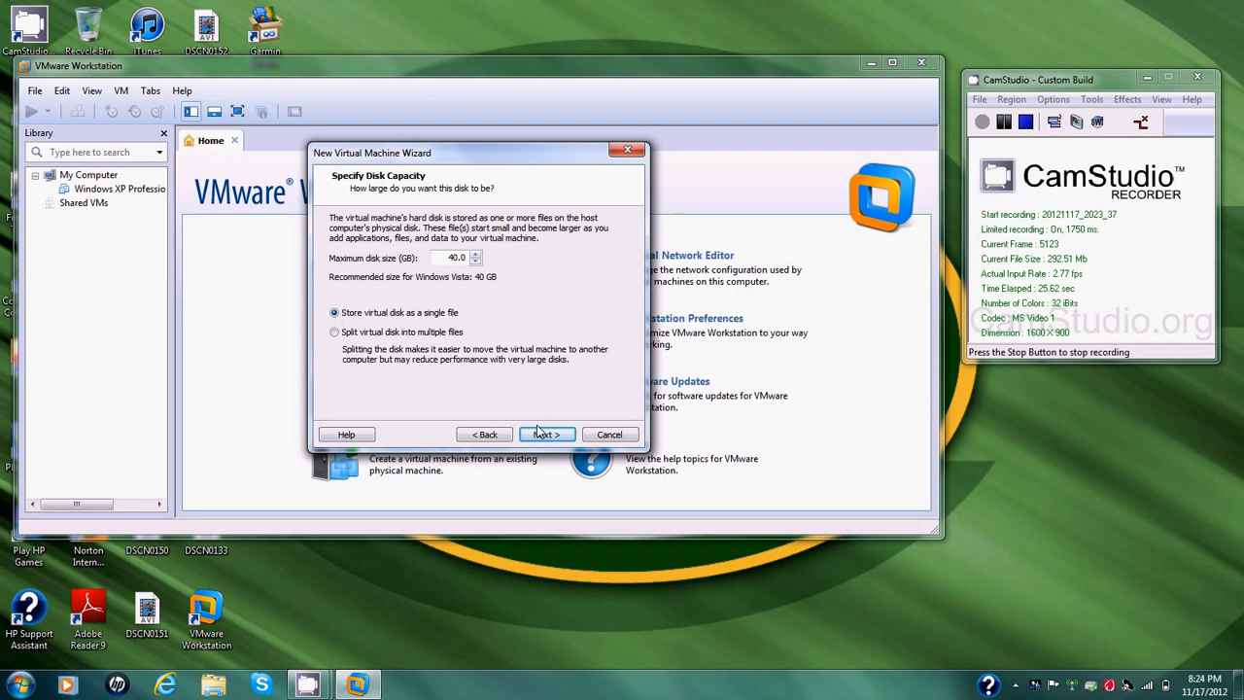
left_click(546, 434)
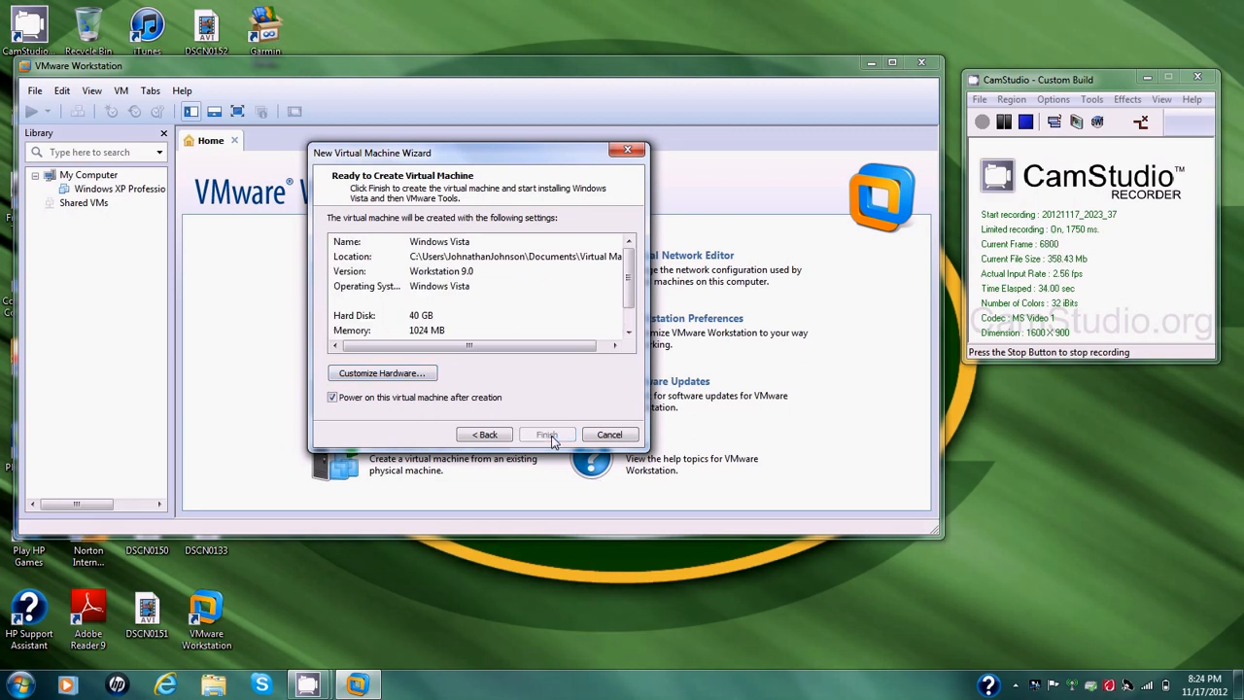
Finish creating the VM, power it on, and dismiss the binary translation and Removable Devices hints.
left_click(546, 435)
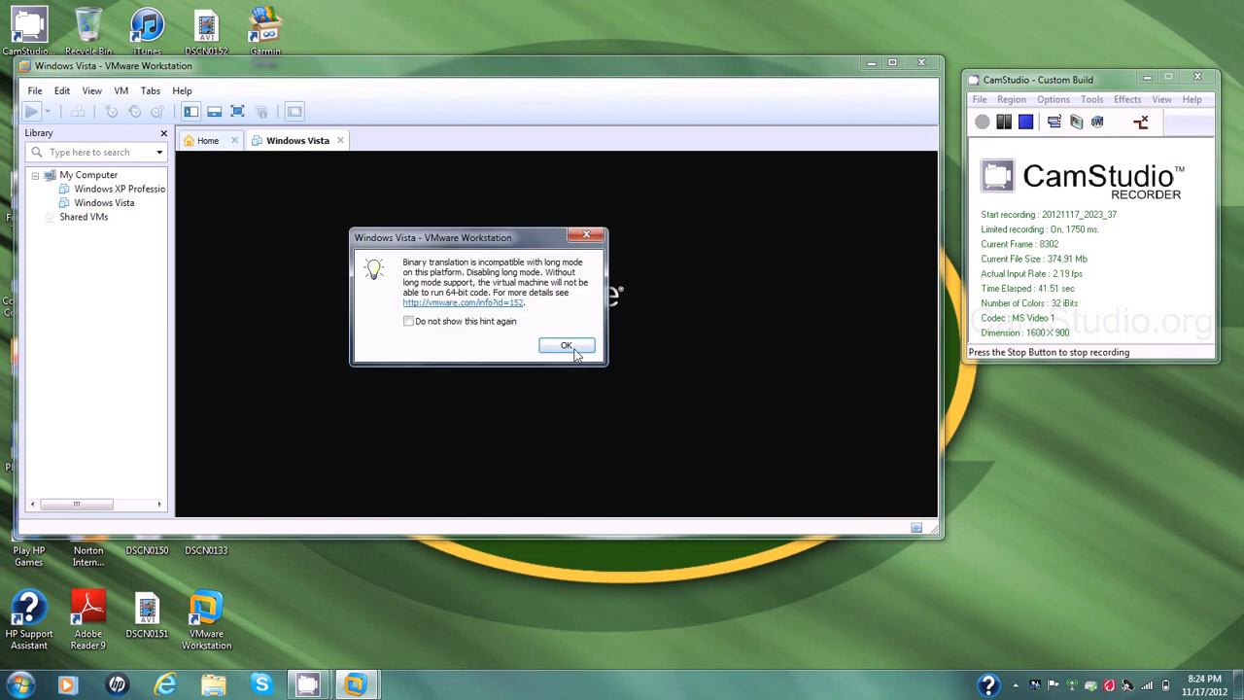
left_click(567, 346)
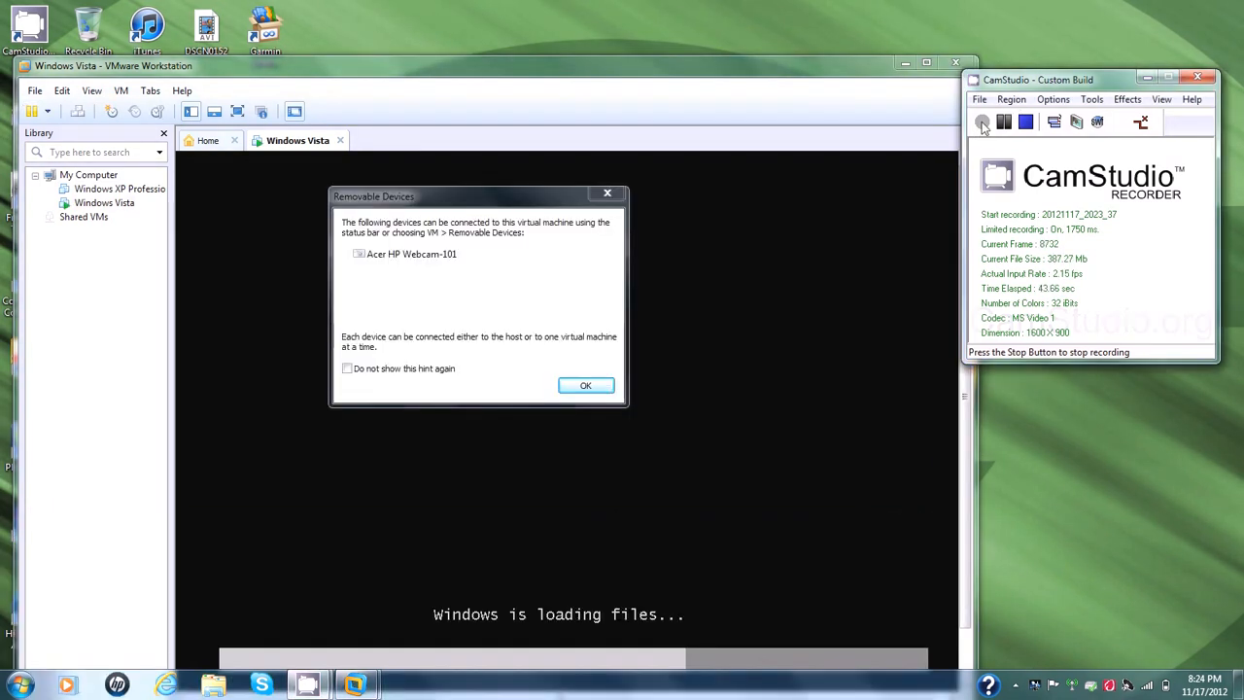
left_click(585, 384)
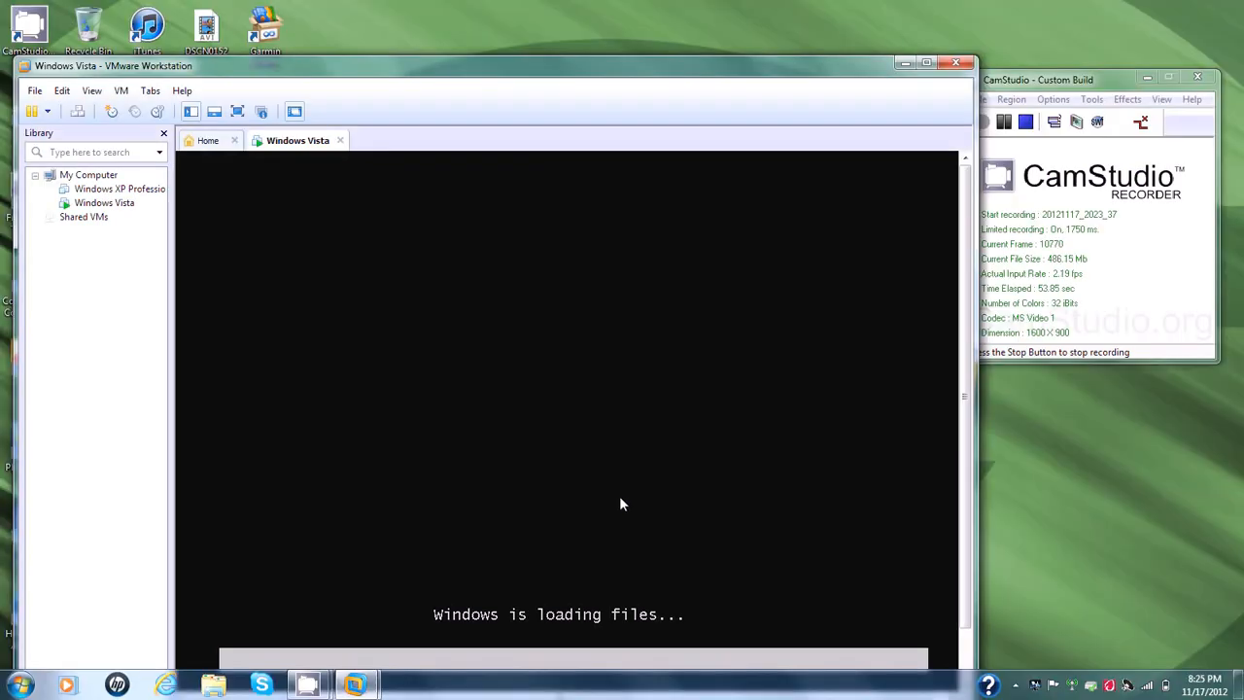
left_click(926, 63)
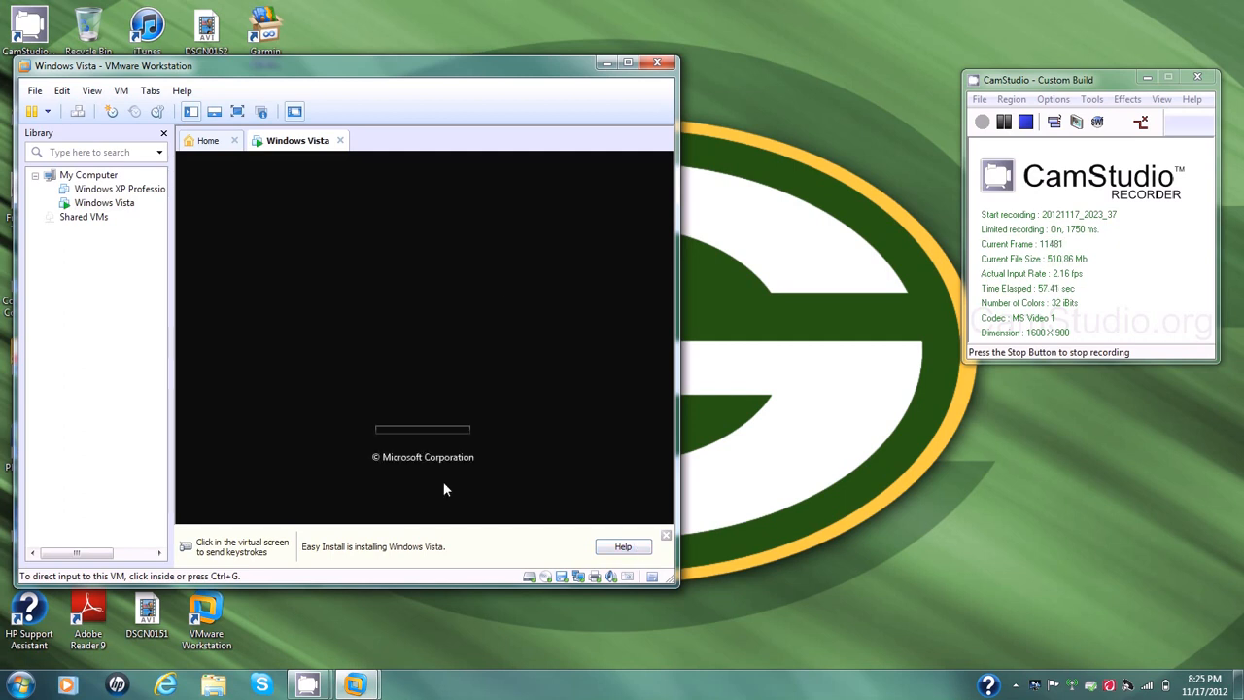
mouse_move(378, 438)
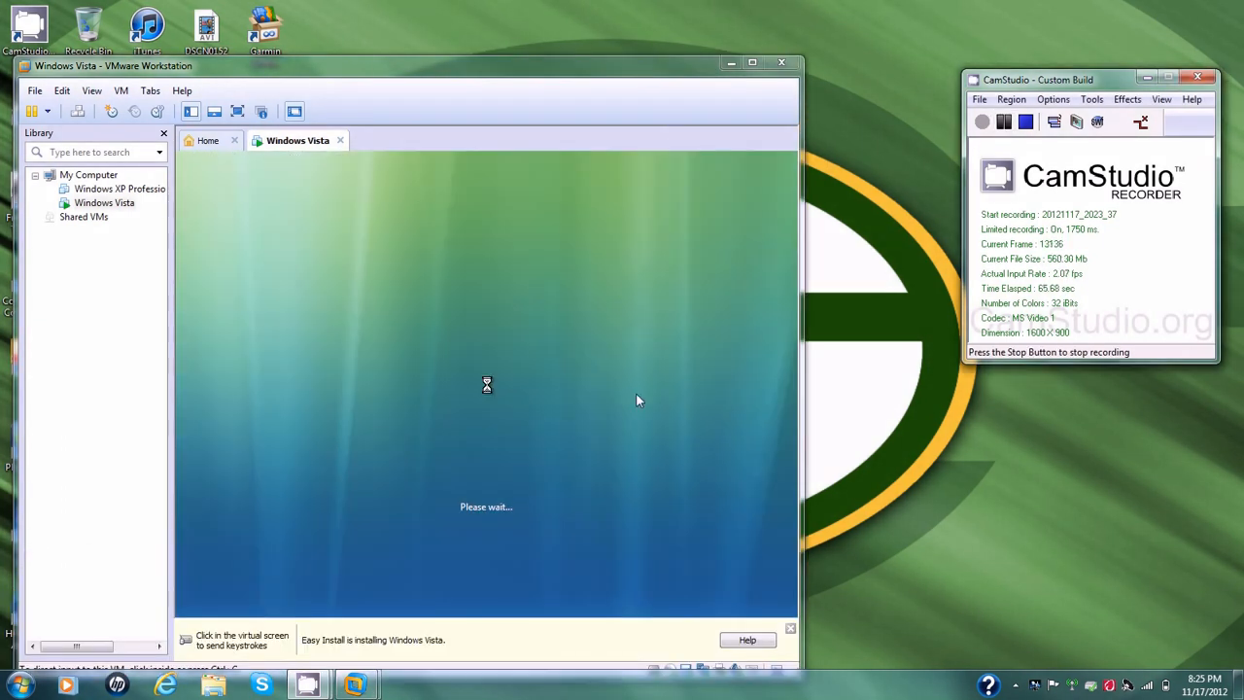
mouse_move(622, 431)
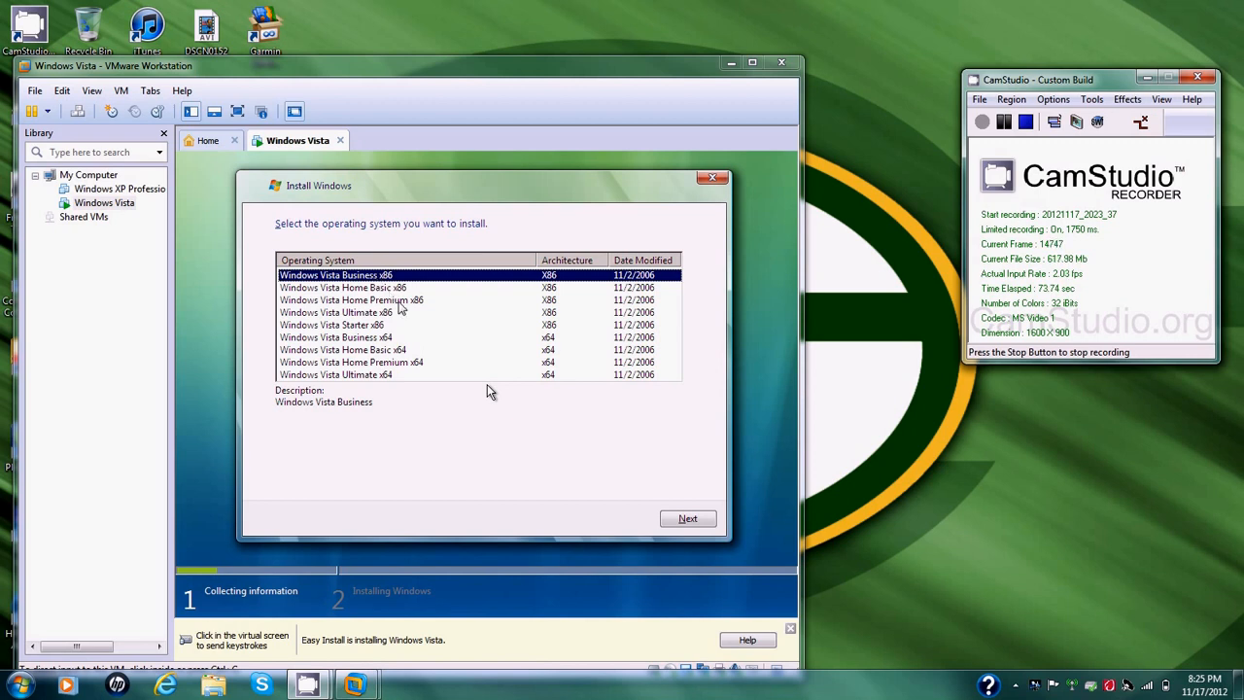
Choose Windows Vista Home Premium x86 as the edition and begin copying Windows files.
left_click(352, 299)
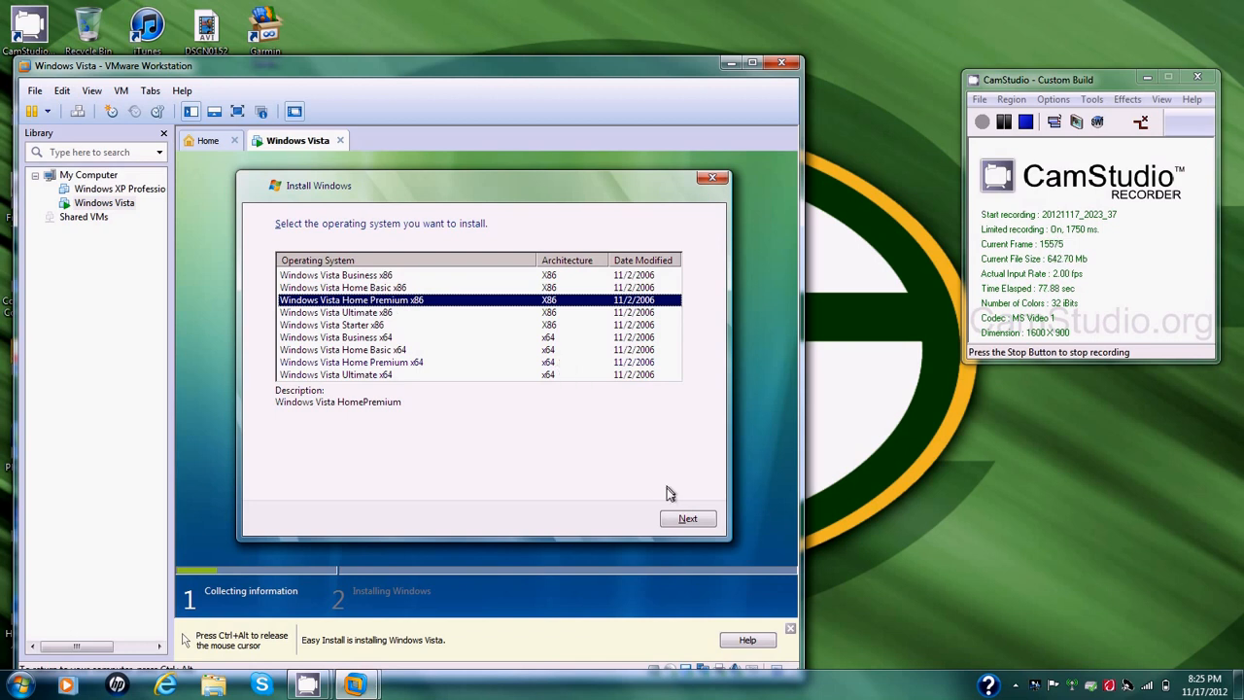
left_click(687, 518)
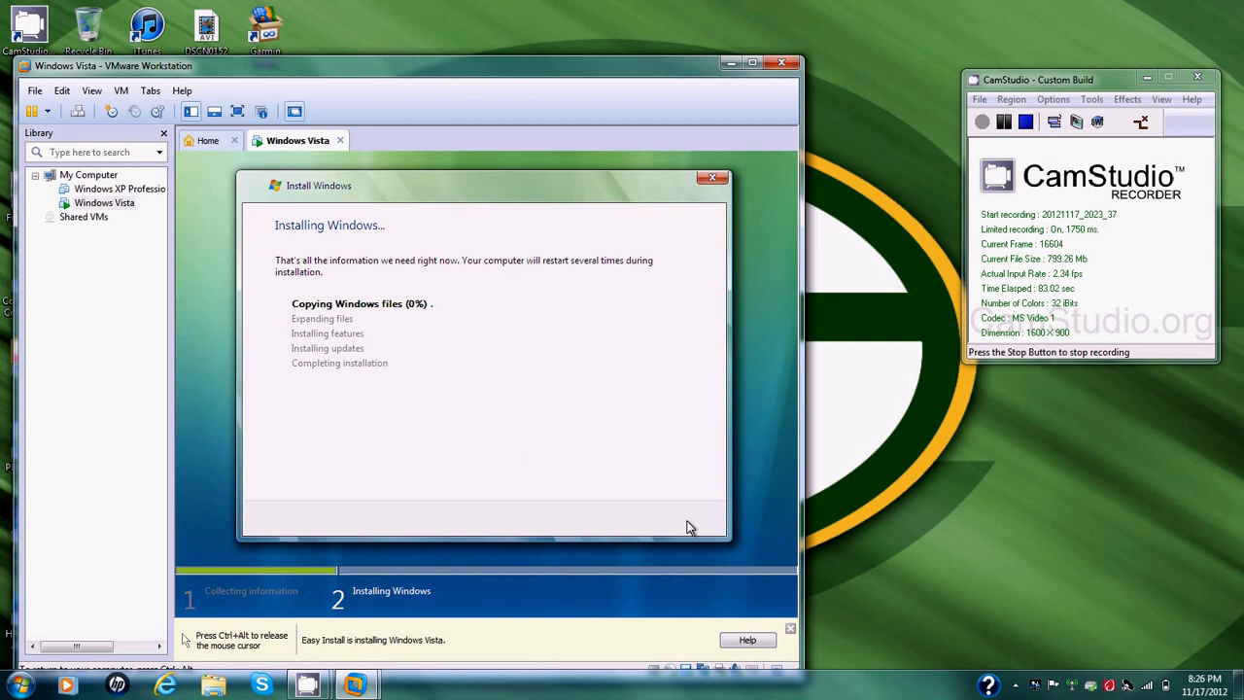
mouse_move(446, 594)
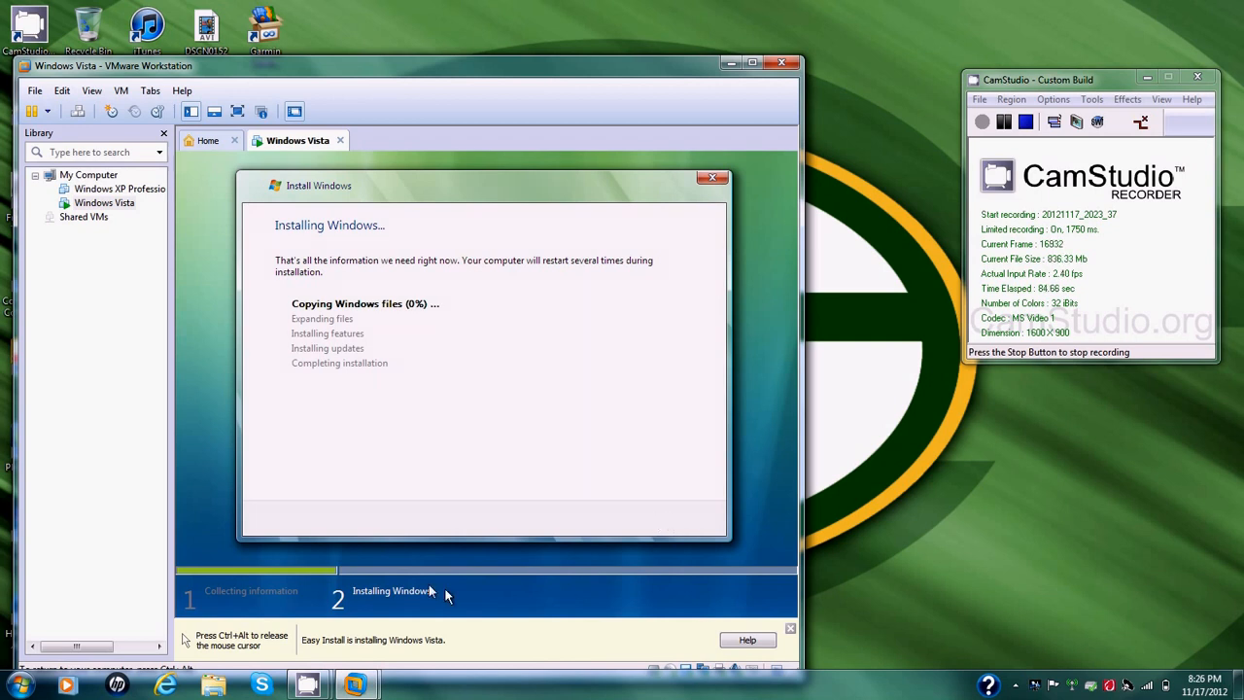
mouse_move(449, 350)
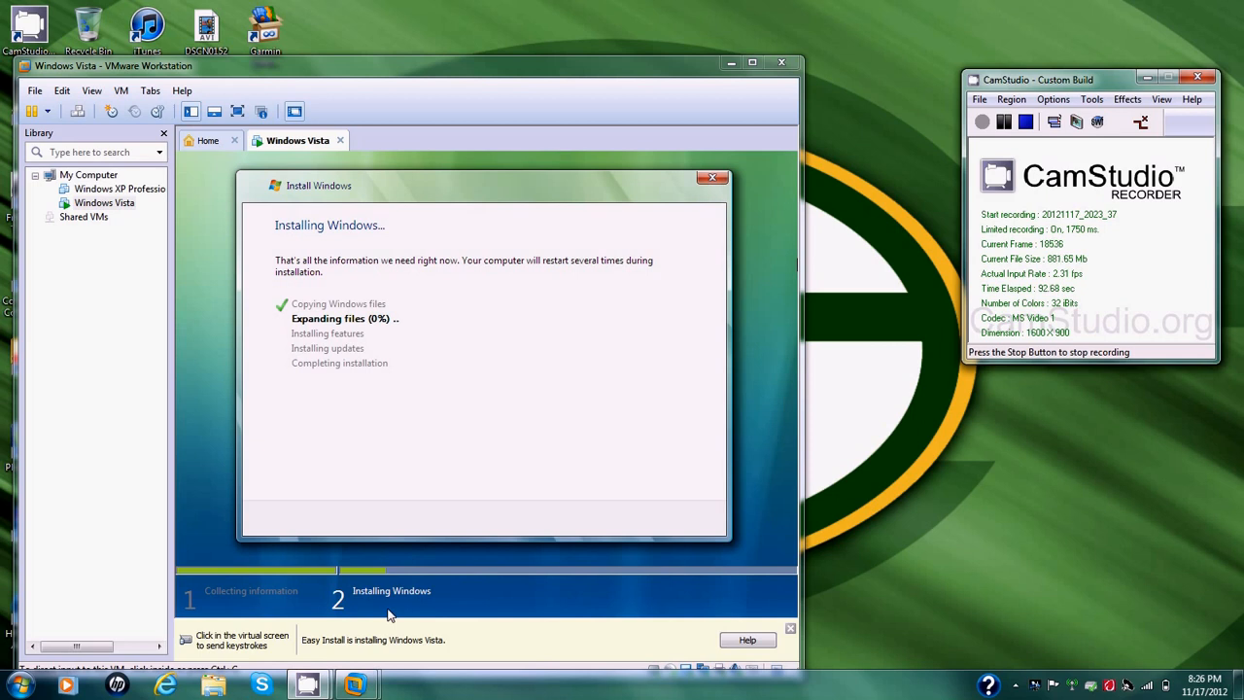
mouse_move(369, 347)
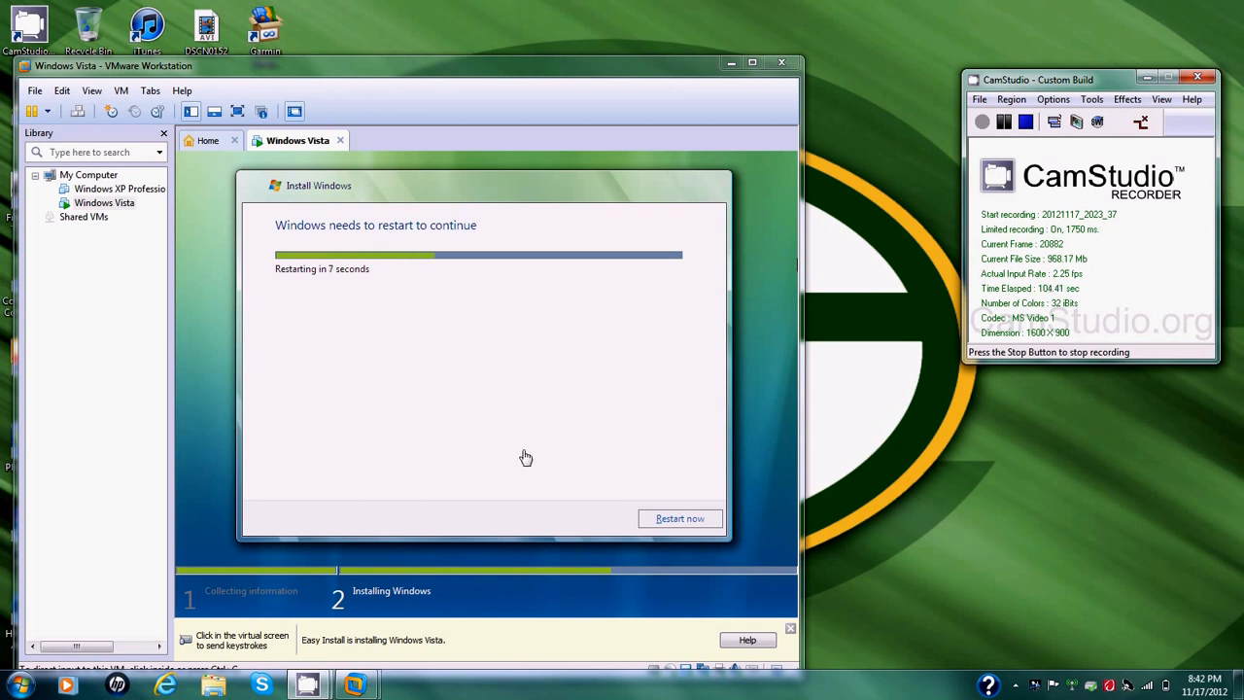
mouse_move(367, 320)
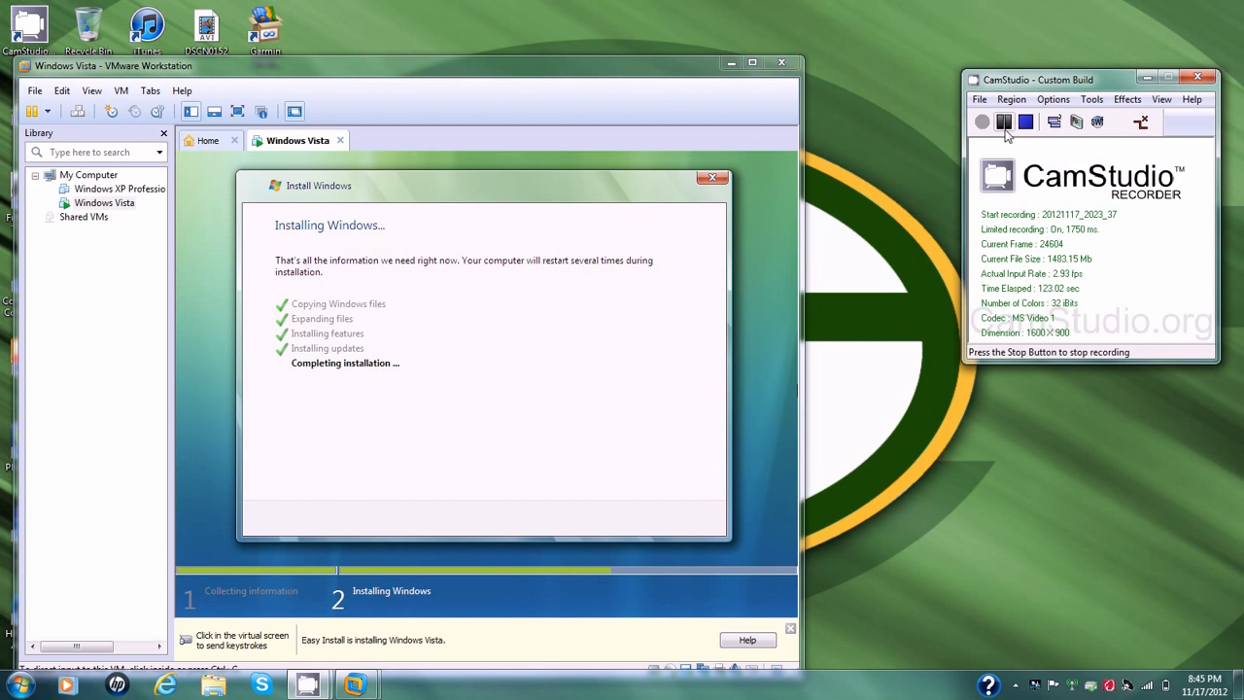
Let the Vista guest finish installing and reach the Welcome / Preparing your desktop screen.
left_click(1004, 122)
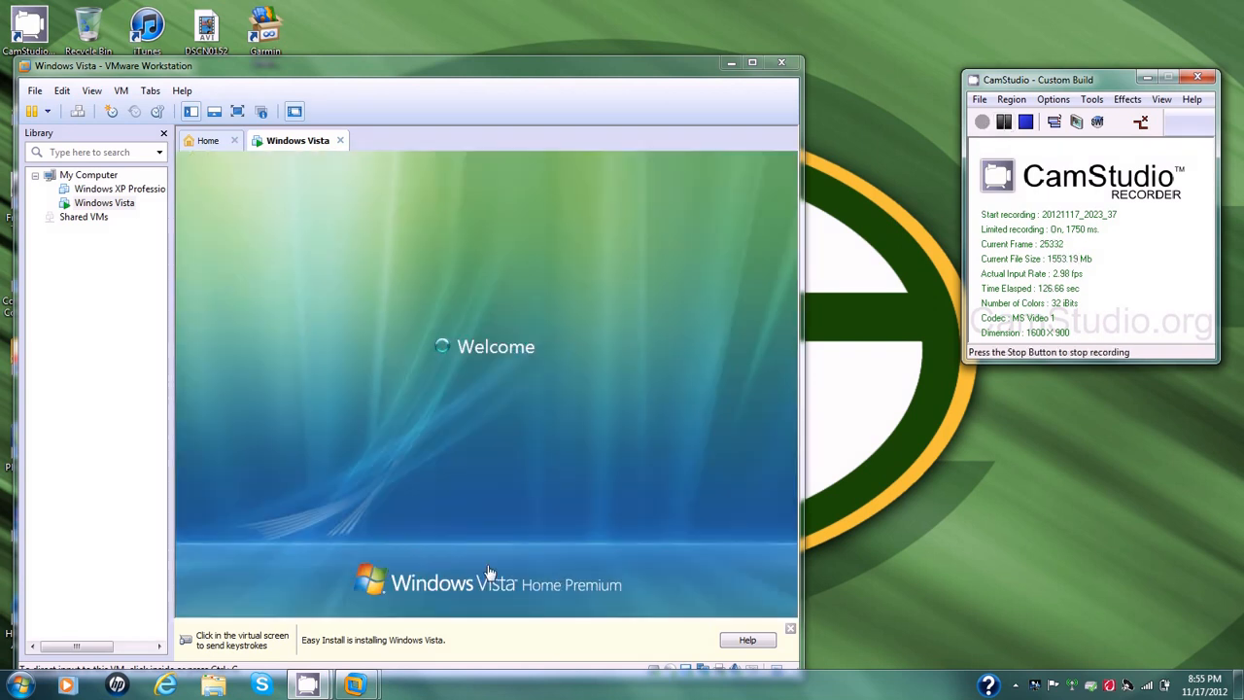
mouse_move(311, 485)
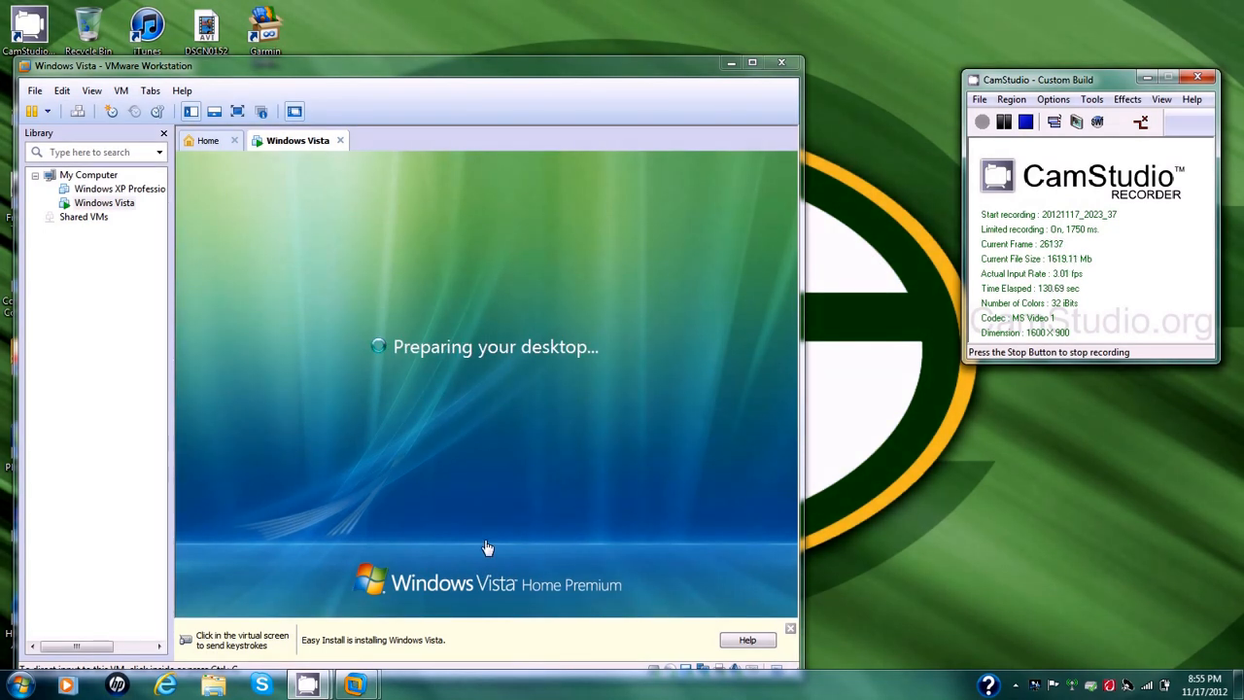
mouse_move(996, 155)
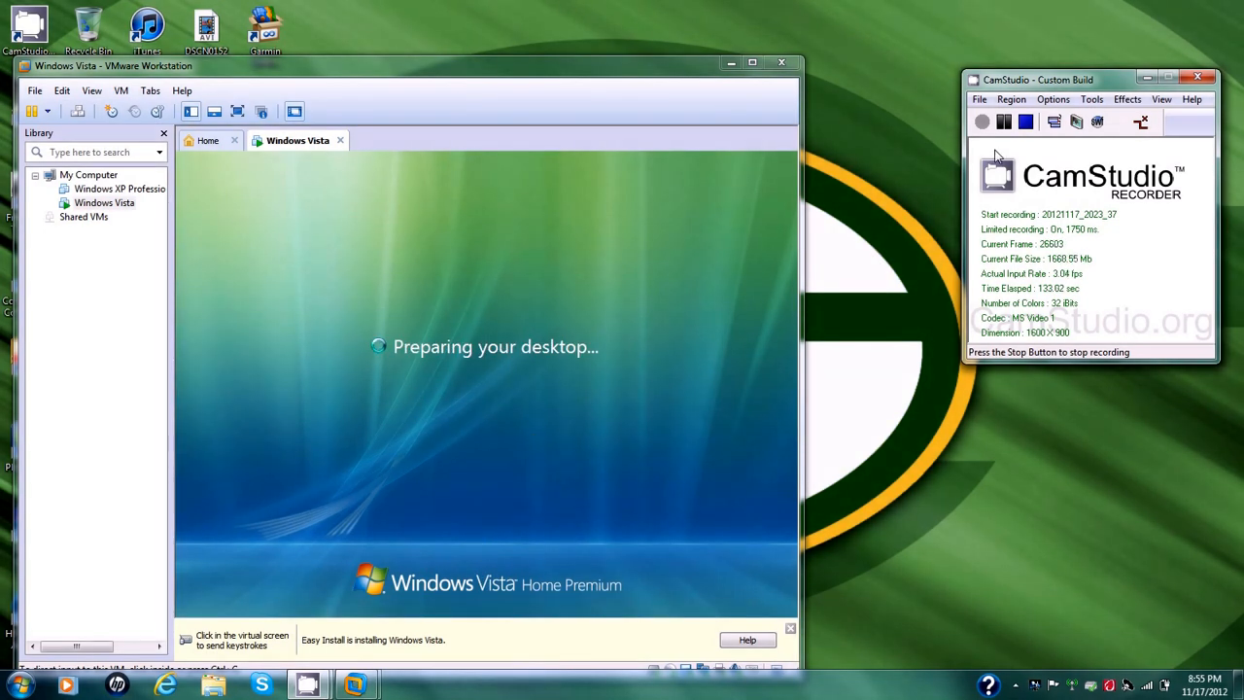